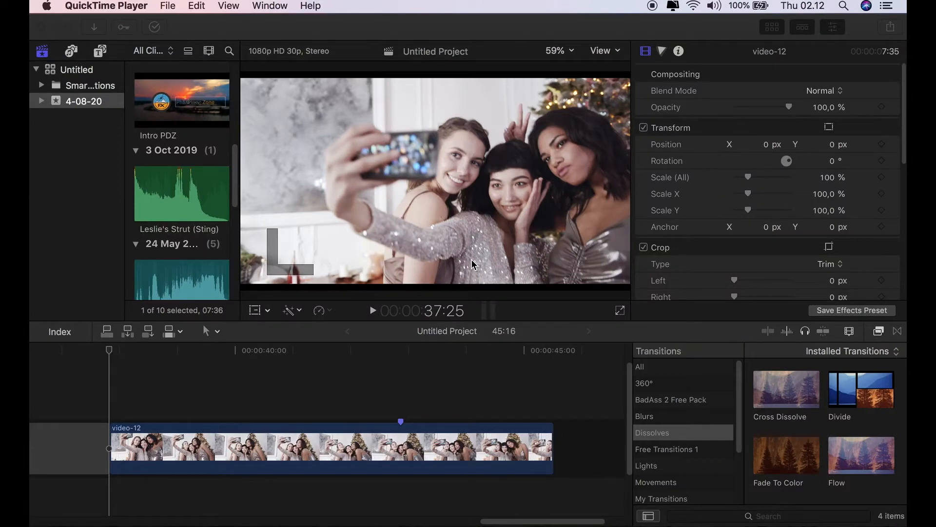
mouse_move(474, 270)
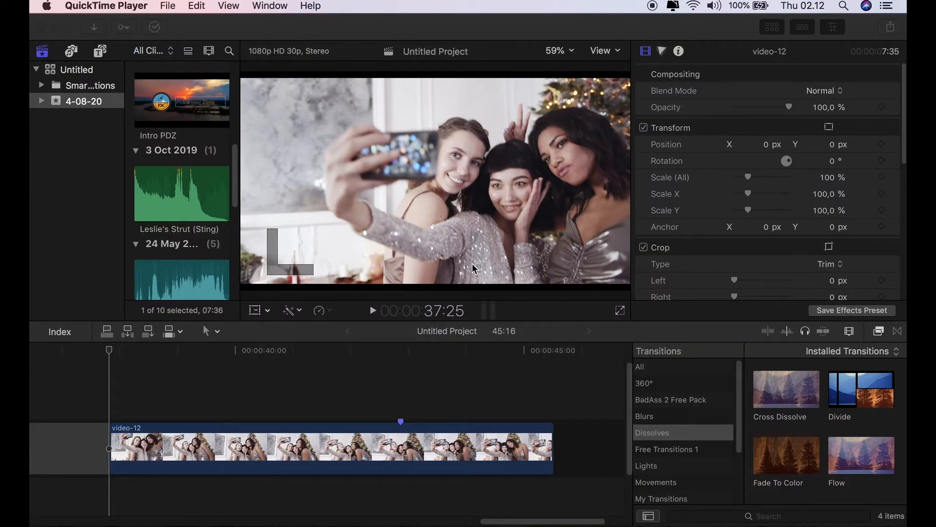
mouse_move(244, 448)
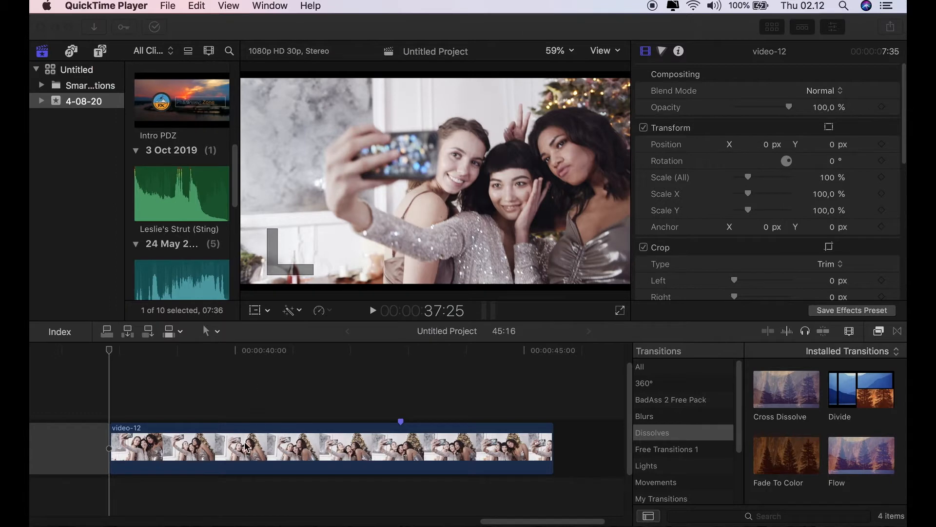
mouse_move(388, 417)
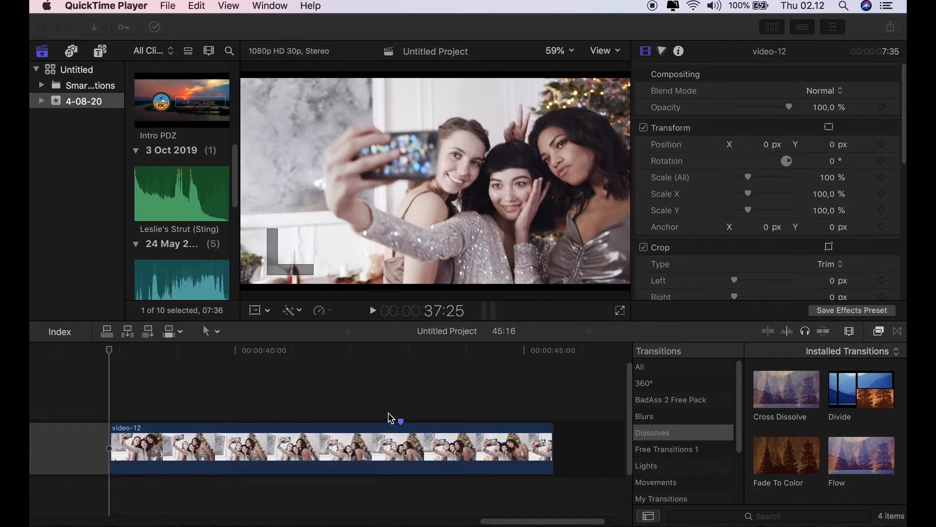
mouse_move(339, 411)
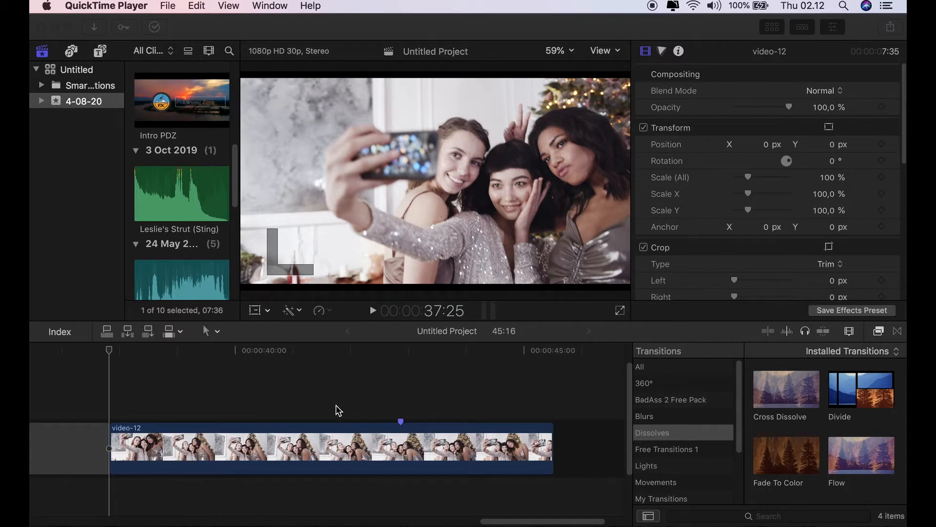
mouse_move(436, 431)
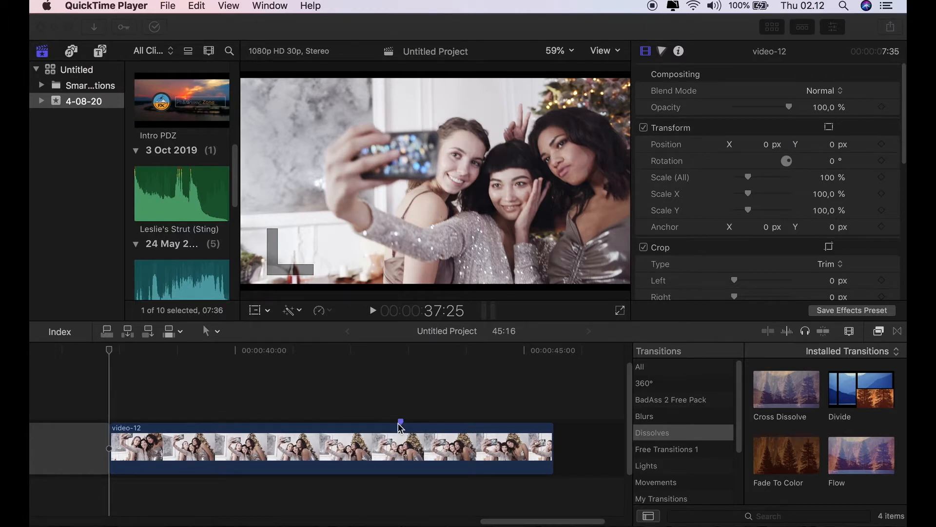
mouse_move(338, 410)
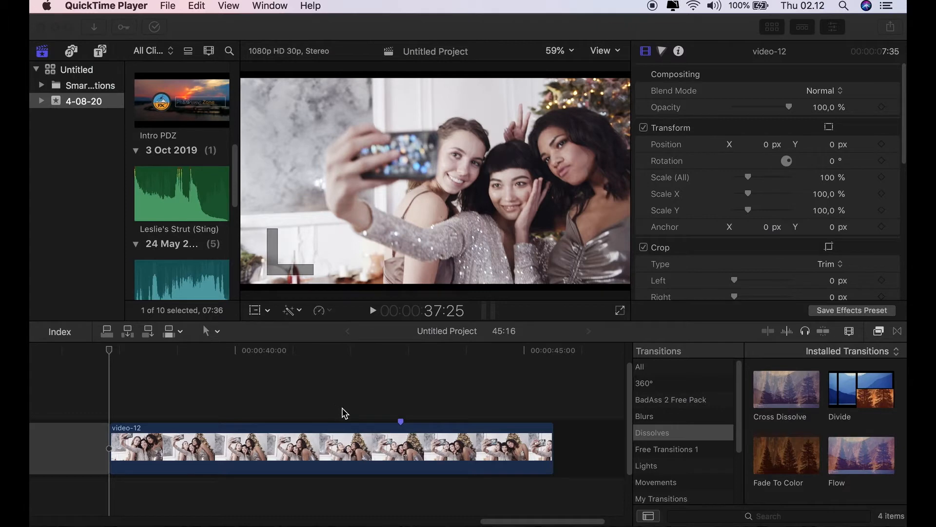
mouse_move(397, 450)
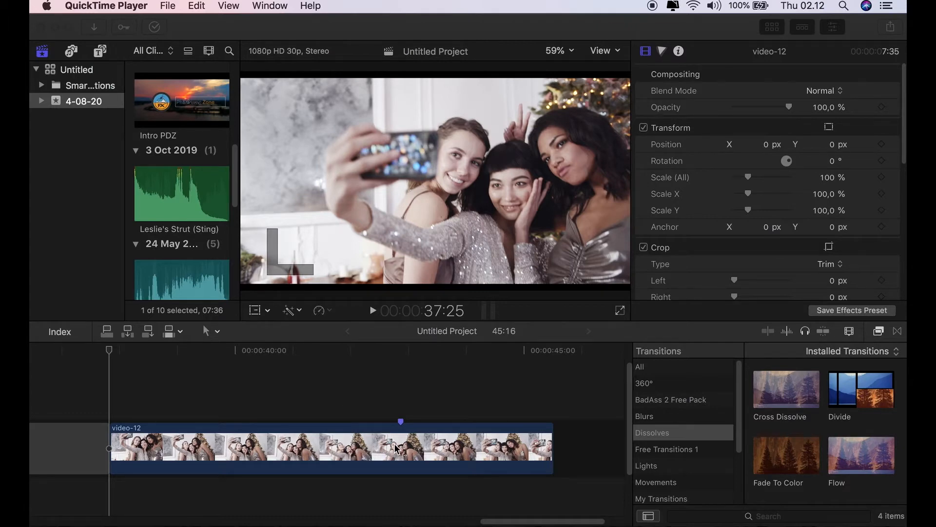
mouse_move(155, 353)
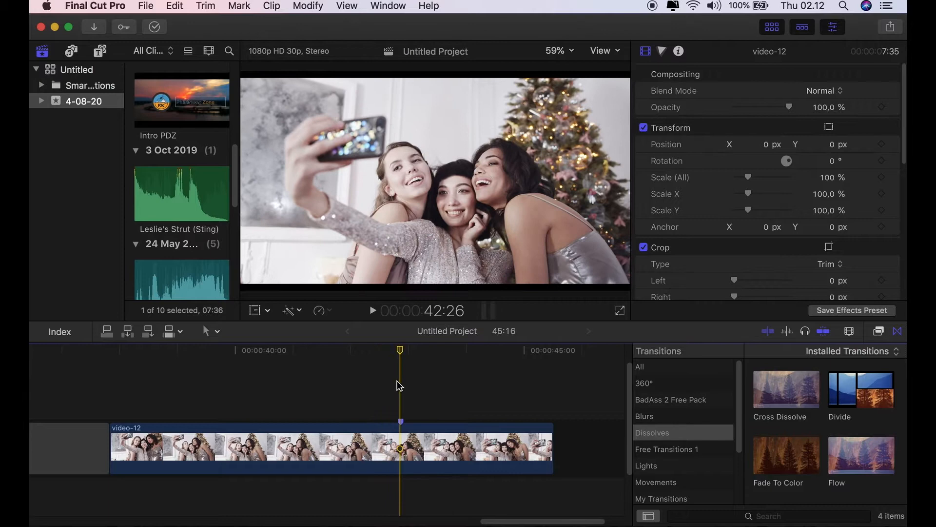
Delete the extra marker at 43:18, leaving 42:26, and select the video-12 clip
left_click(443, 359)
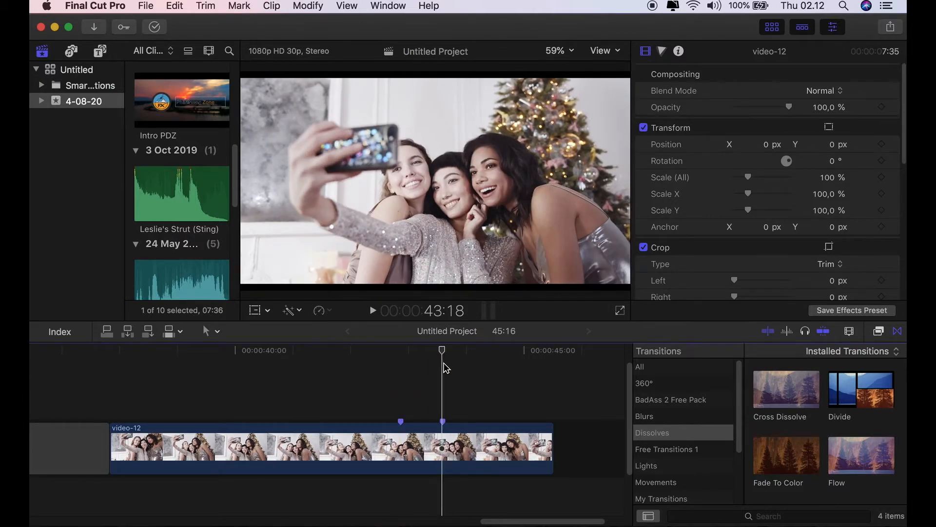
left_click(443, 435)
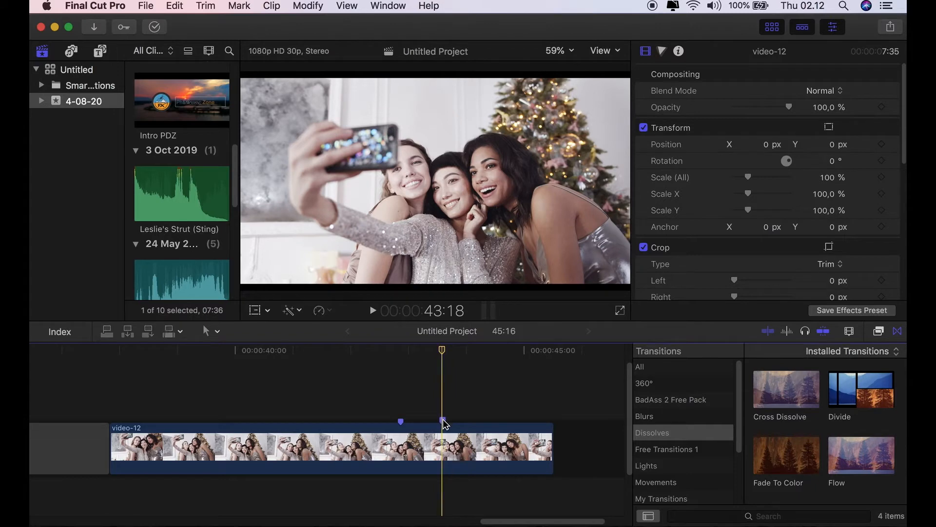
right_click(443, 421)
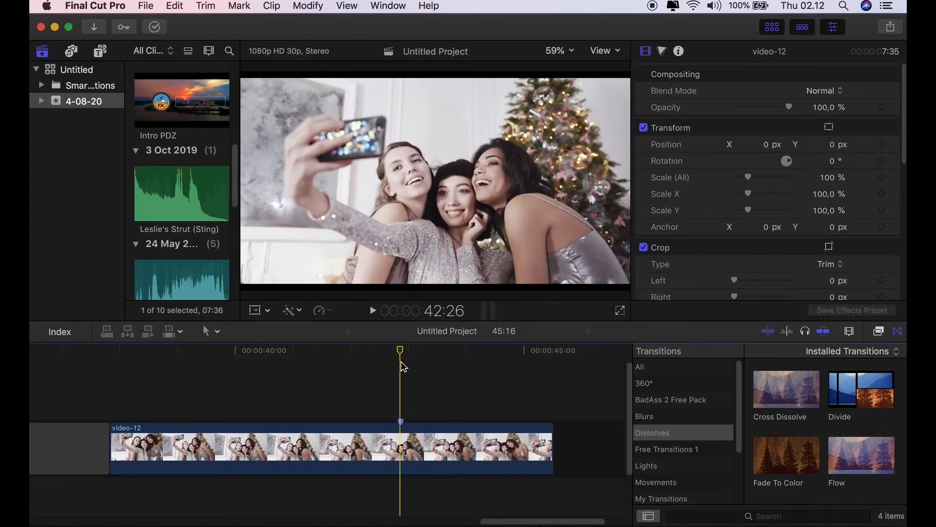
left_click(315, 453)
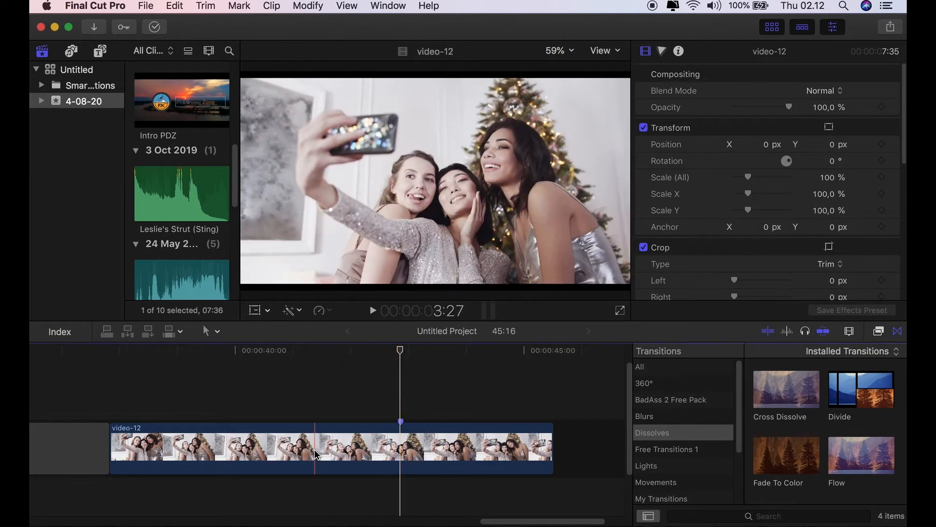
left_click(317, 454)
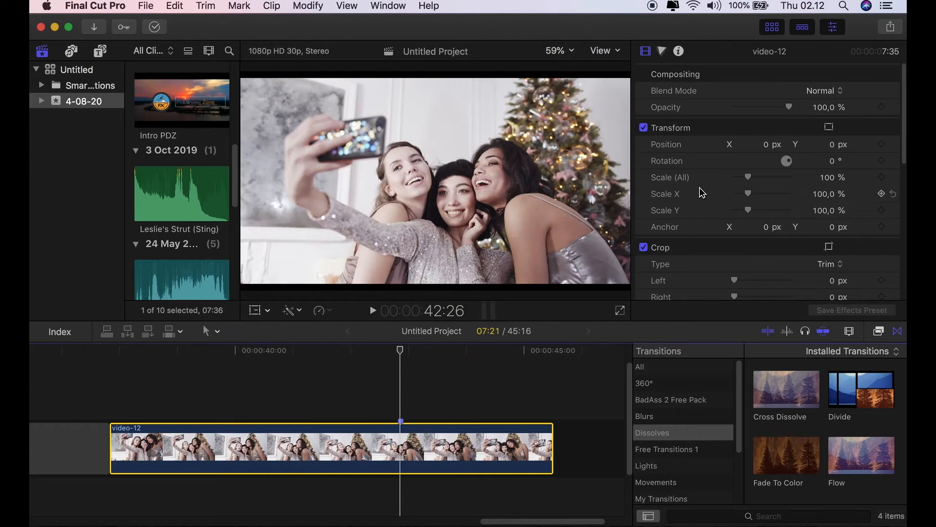
Add a Color Board to video-12 and lower its exposure to darken the clip
left_click(662, 50)
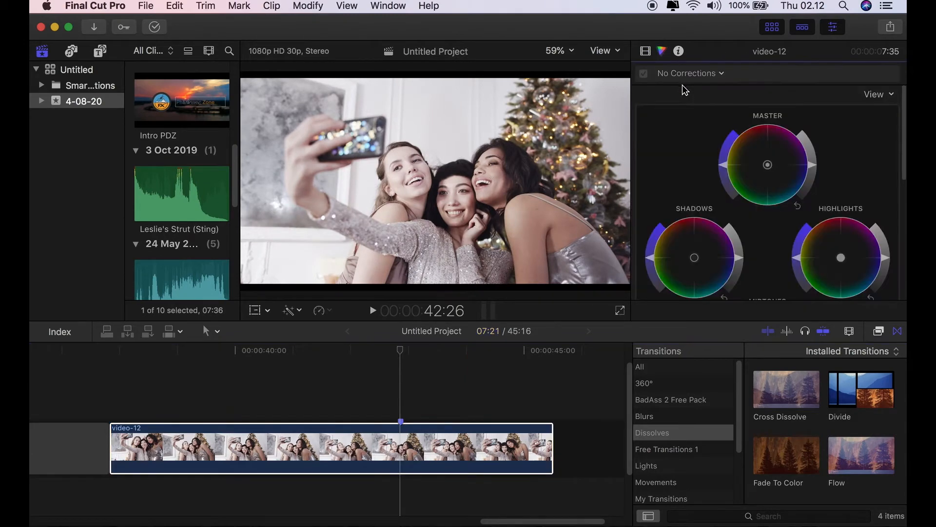
left_click(696, 74)
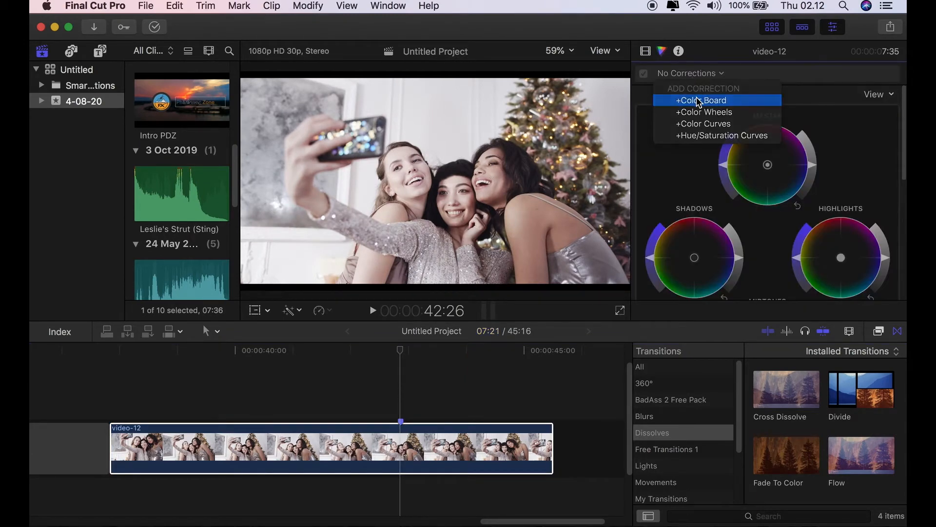
left_click(701, 100)
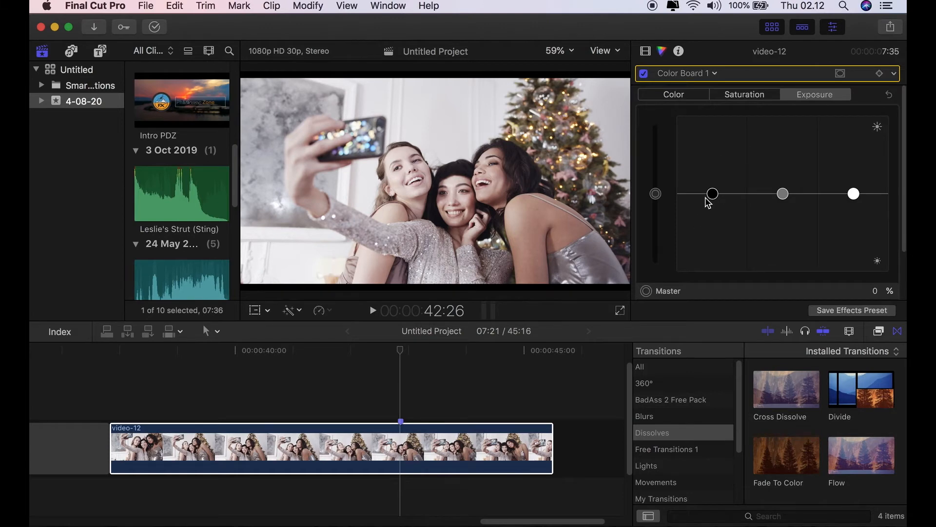
left_click_drag(655, 194, 655, 221)
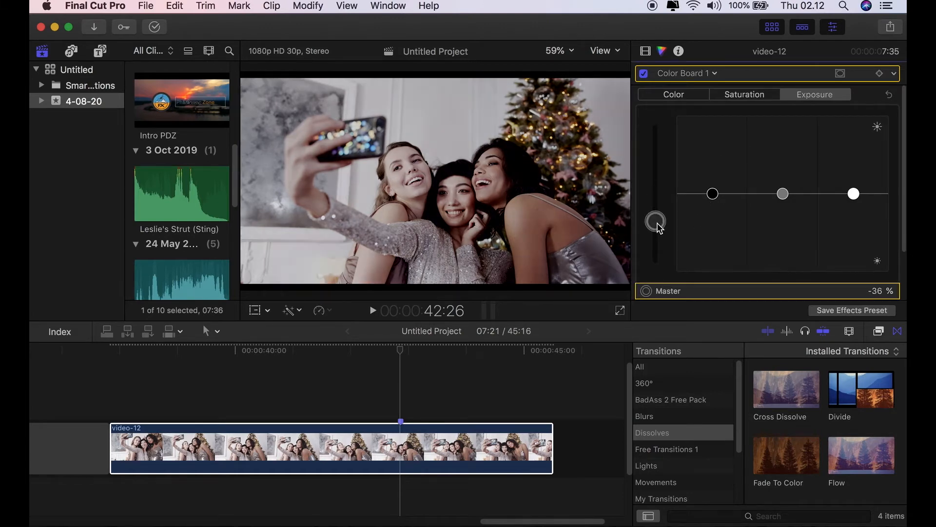
left_click_drag(655, 221, 655, 235)
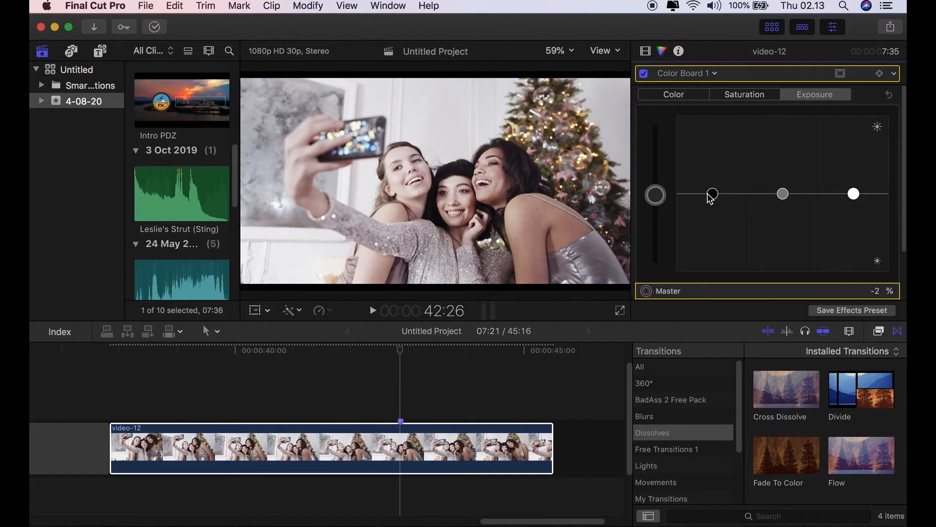
left_click_drag(853, 192, 854, 228)
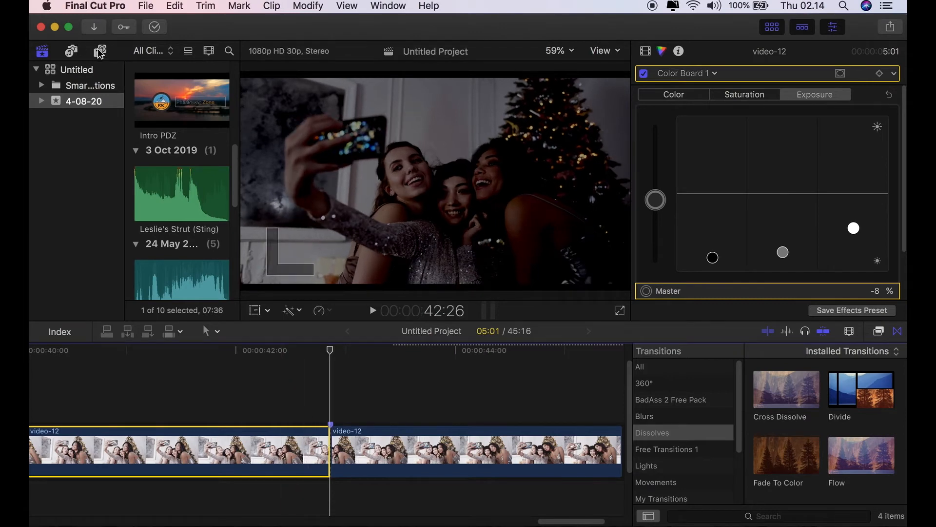
Connect a Custom generator above the cut and set its Color to white
left_click(99, 51)
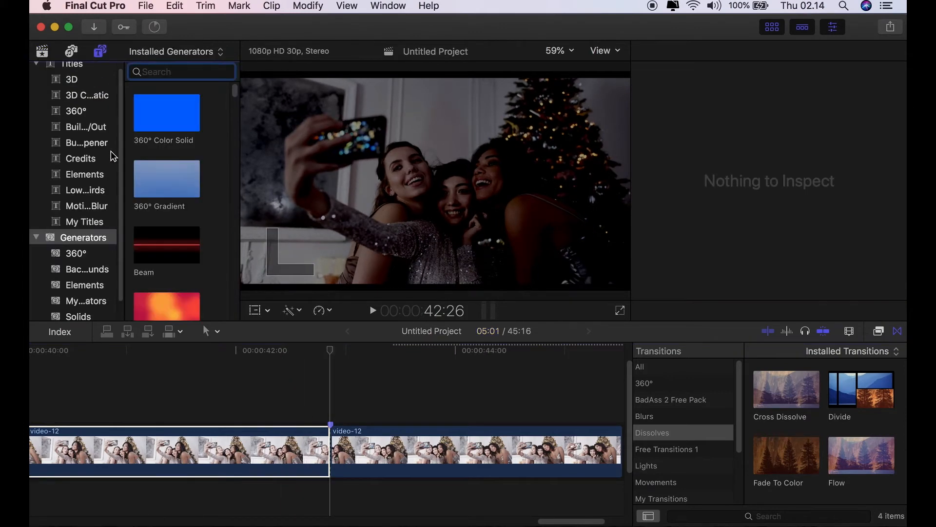
scroll("down", 3)
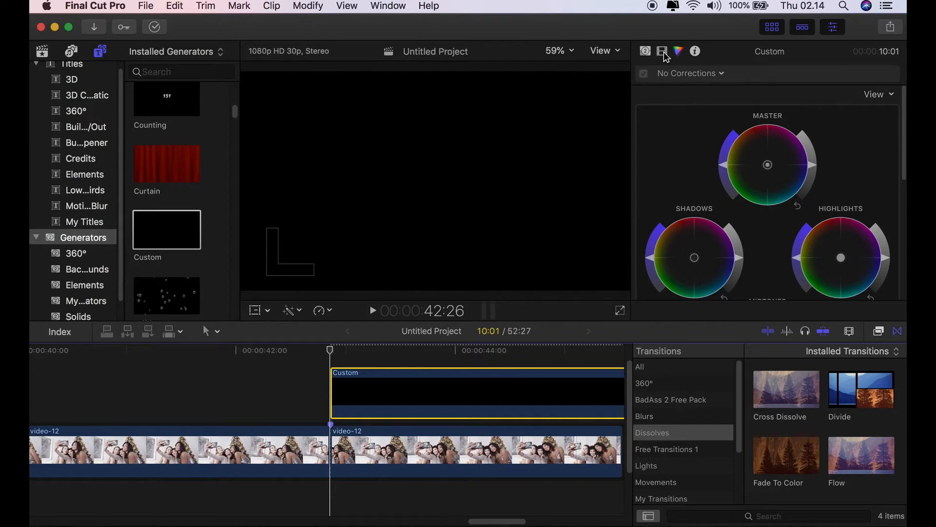
left_click(645, 51)
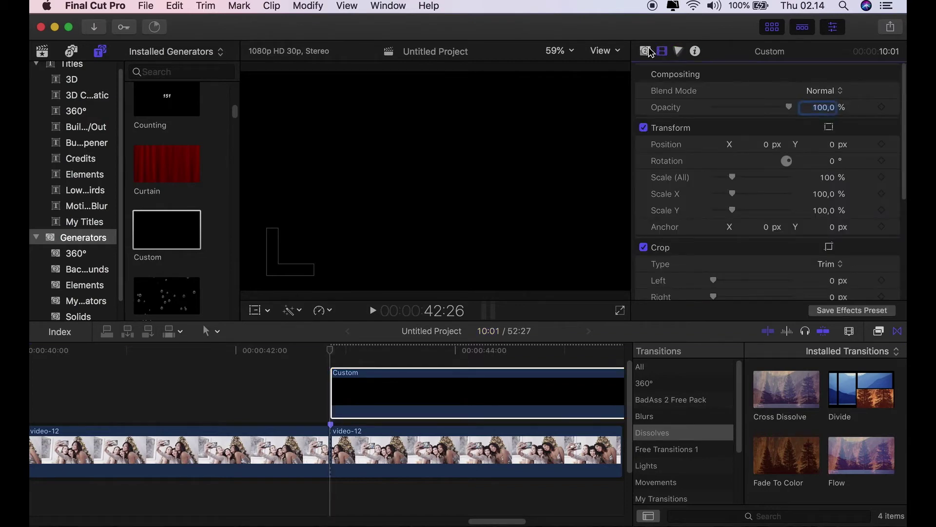
left_click(821, 91)
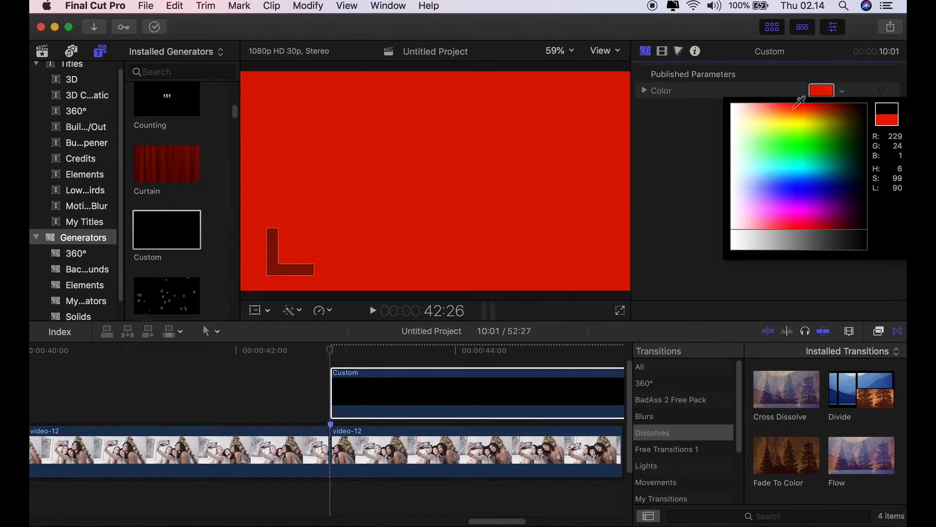
left_click(737, 105)
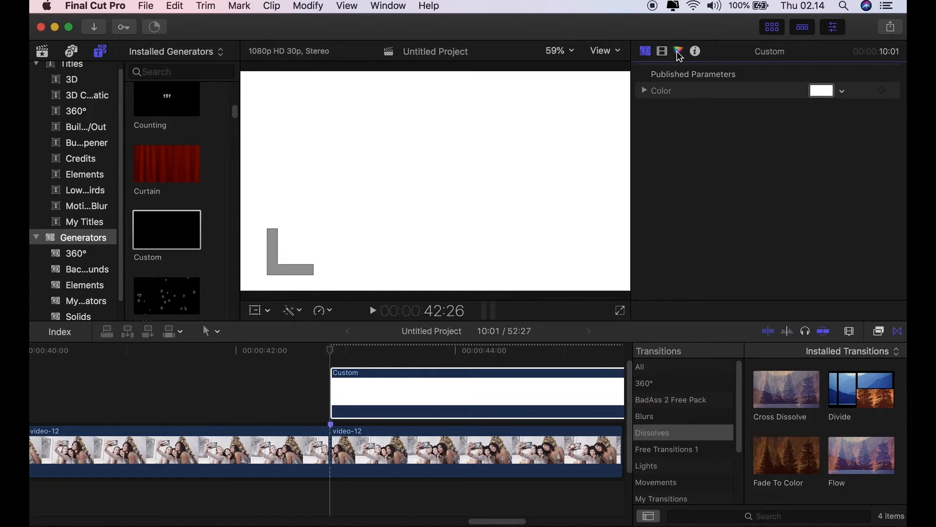
Push the Custom generator's Color Board exposure up to full brightness
left_click(678, 51)
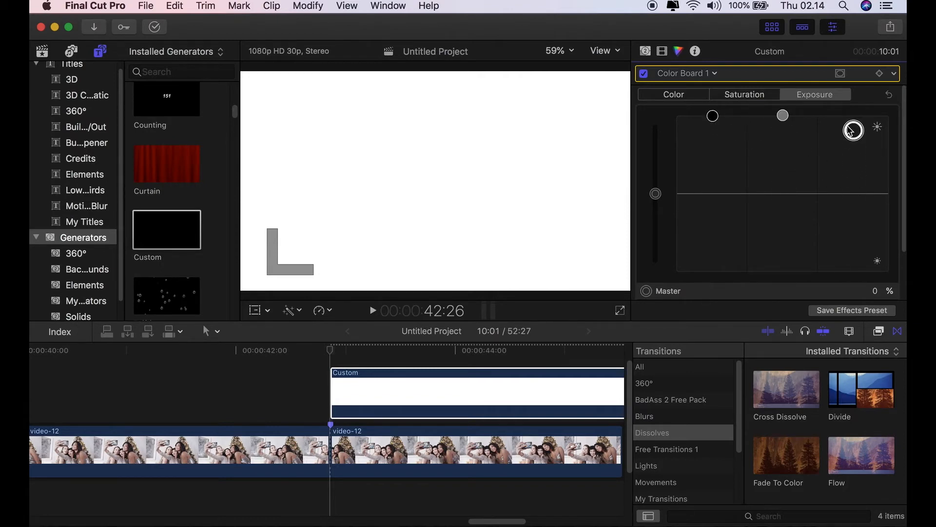
left_click_drag(853, 130, 853, 117)
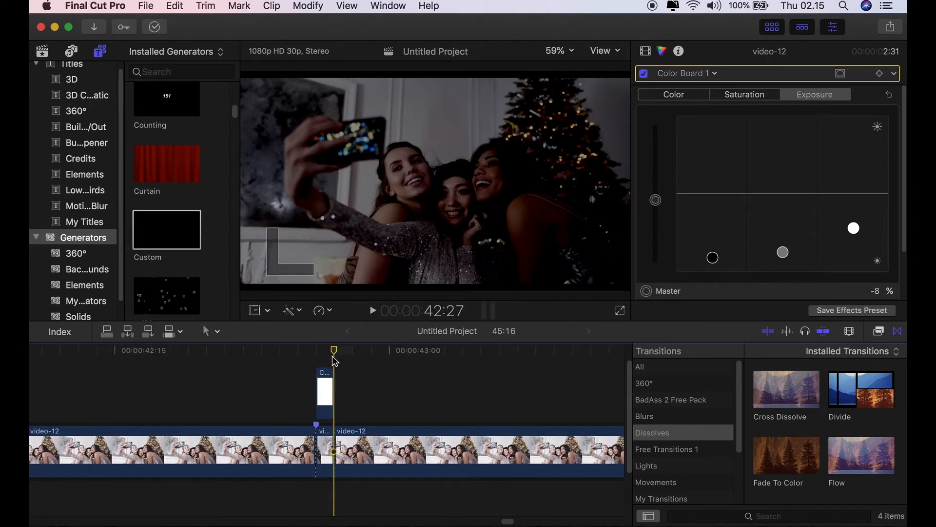
Cue a few frames past the flash and reset that short piece's exposure
left_click_drag(333, 350, 305, 351)
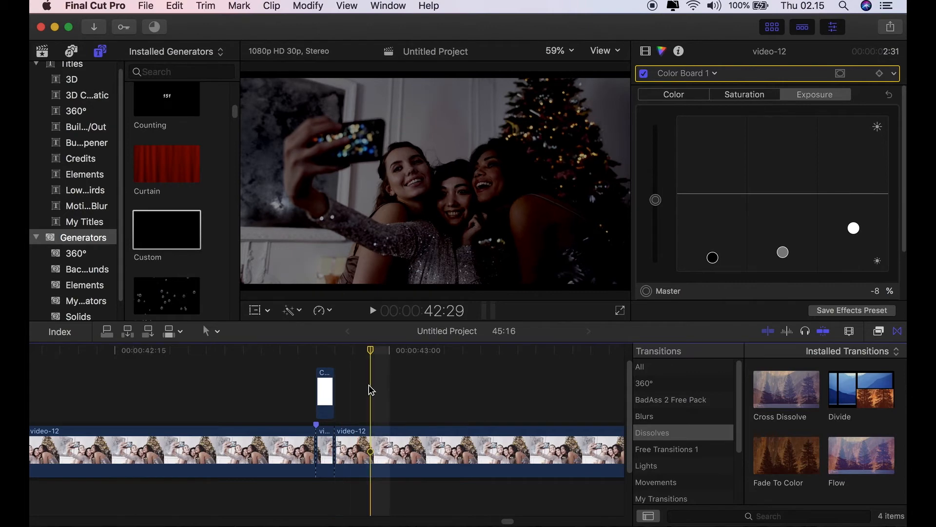
mouse_move(371, 429)
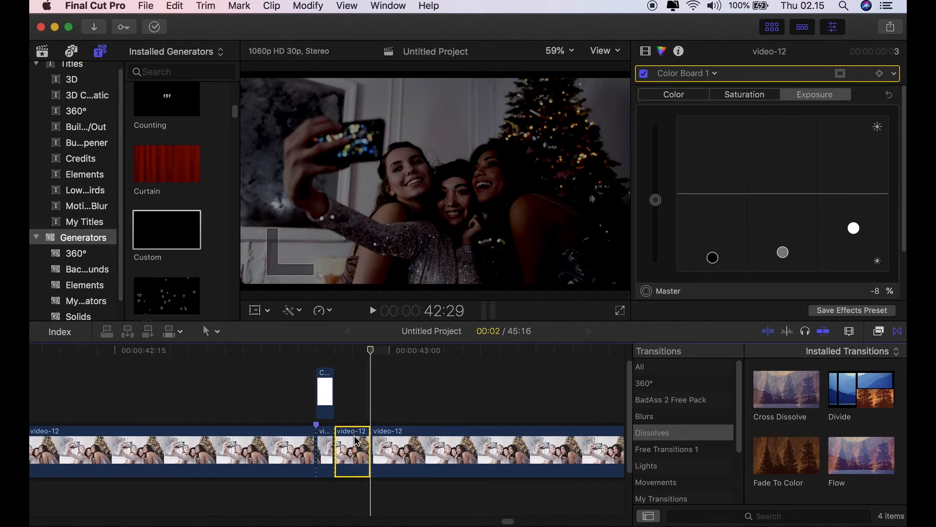
mouse_move(713, 256)
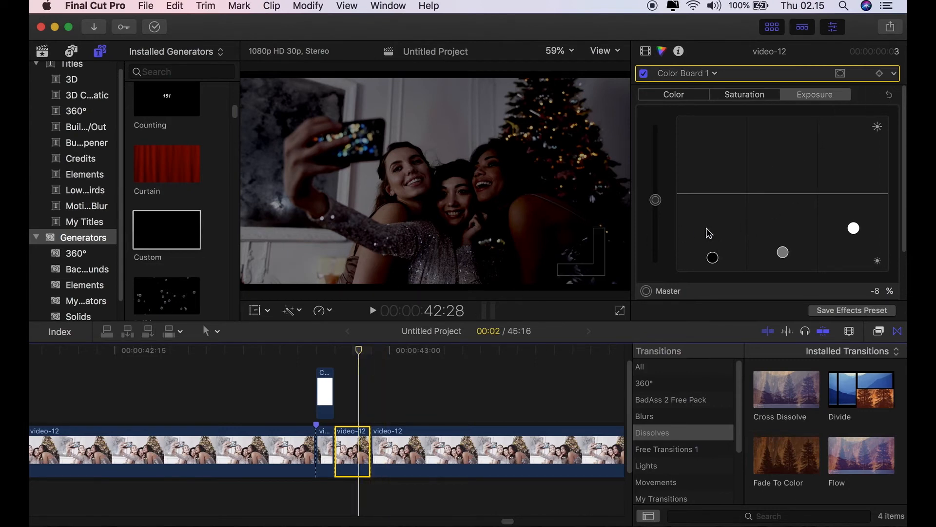
left_click(887, 94)
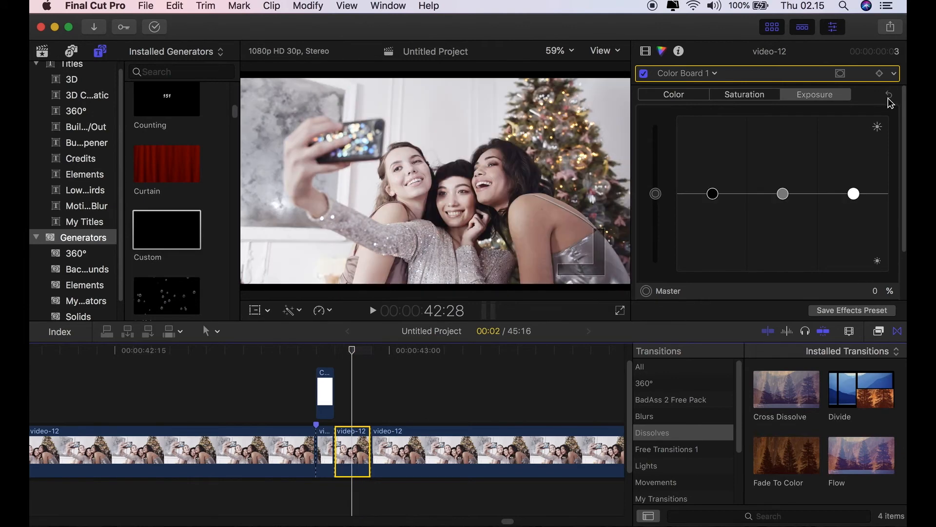